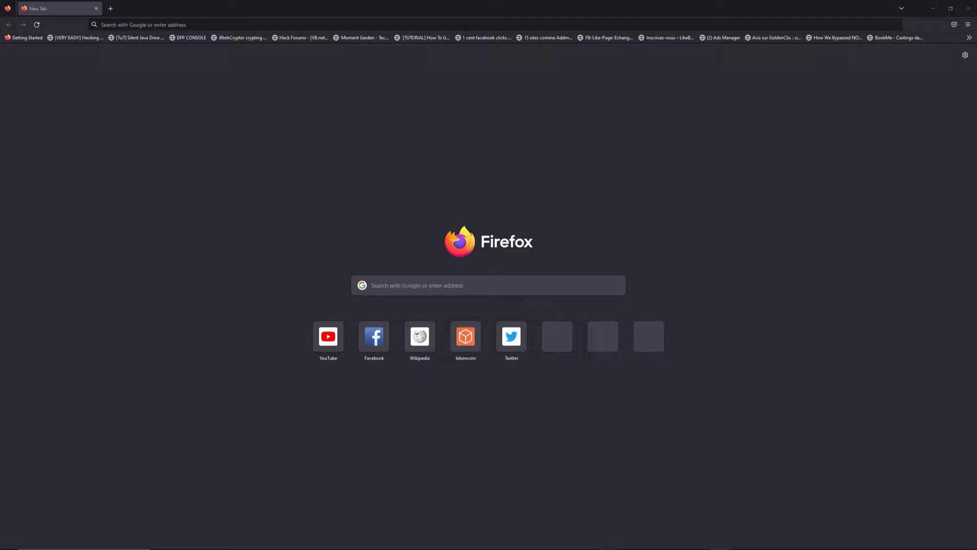
Step: Enter freewebtools.com/192.168 in the address bar to reach the 192.168 login guide
text(freewebtools.com)
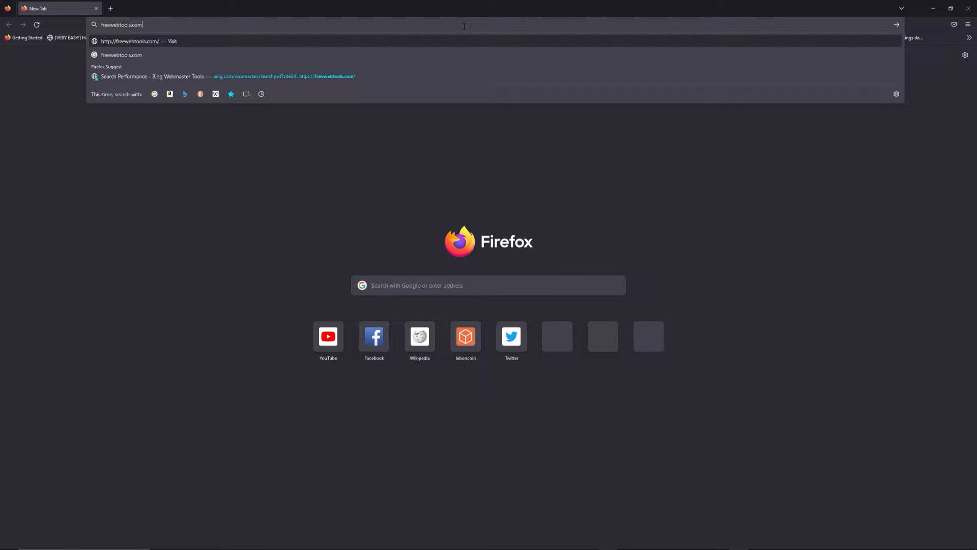
text(/192.)
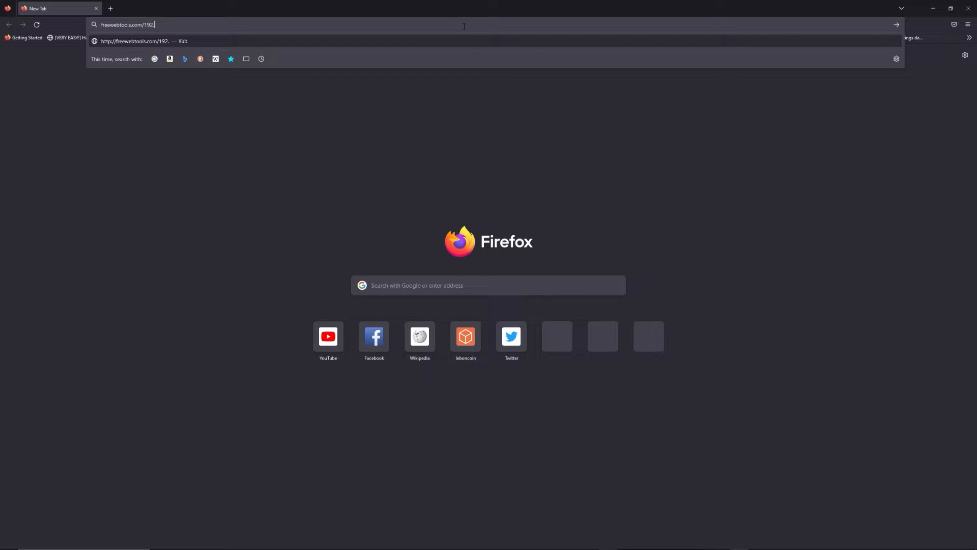
text(68)
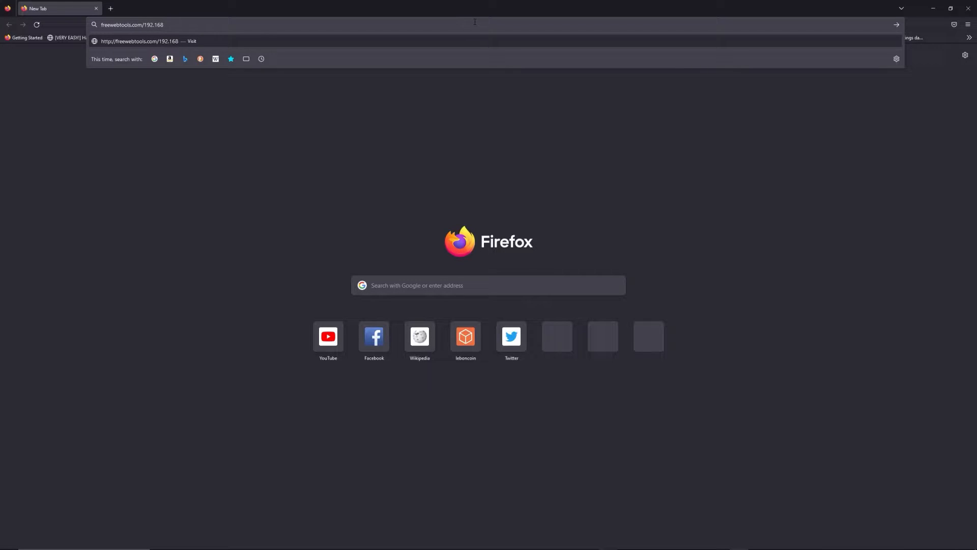
mouse_move(615, 5)
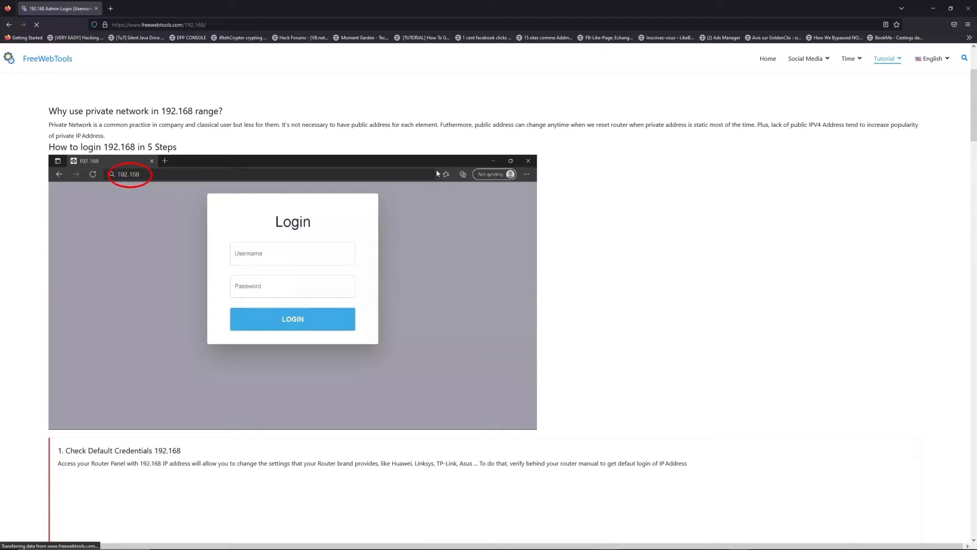
scroll(down, 3)
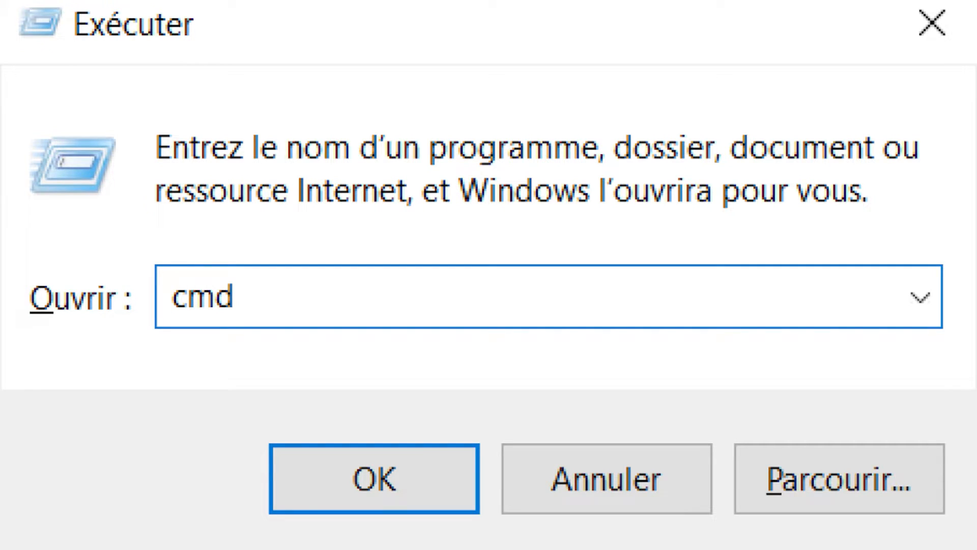
Step: Launch the Windows command prompt from the Run dialog
click(374, 477)
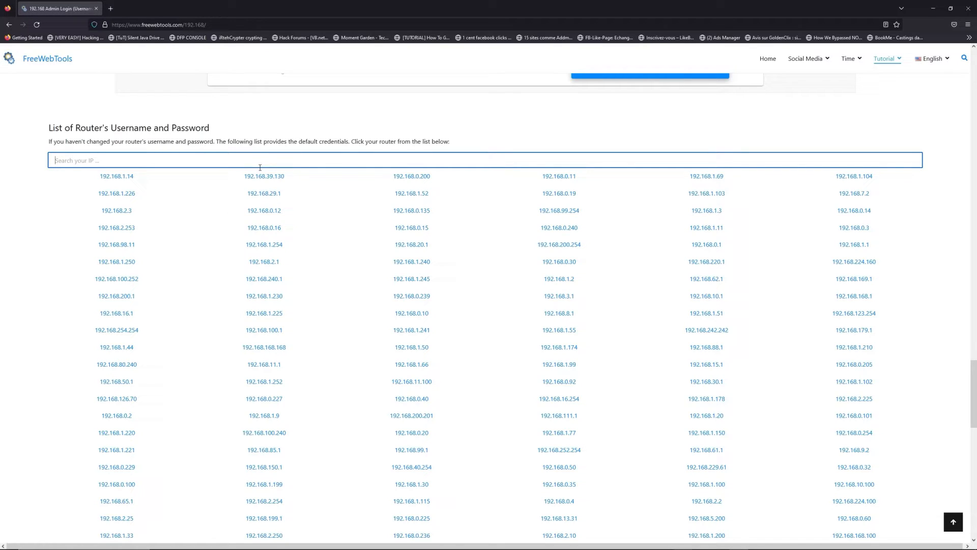
Step: Search the router list for 192.168.1.1 and go to its default credentials page
text(192)
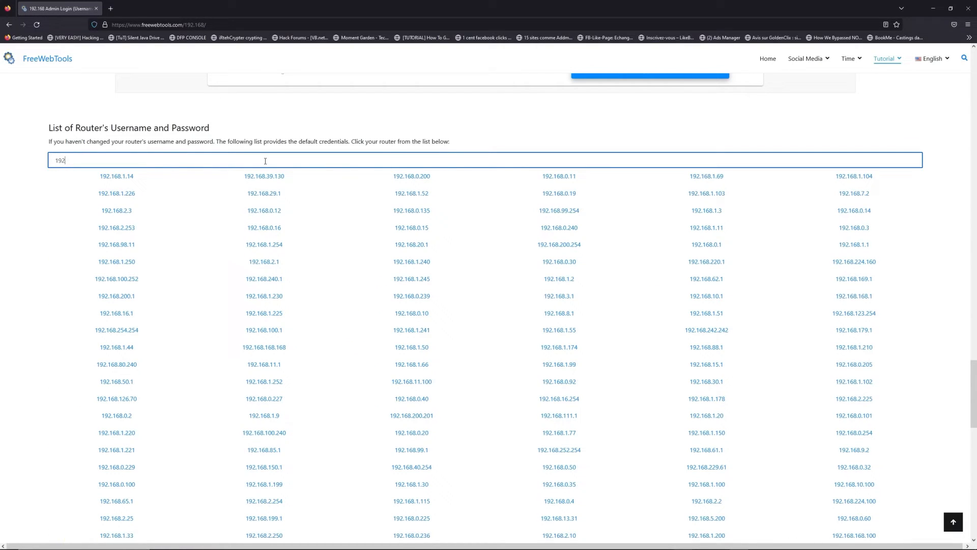
text(.168.1.1)
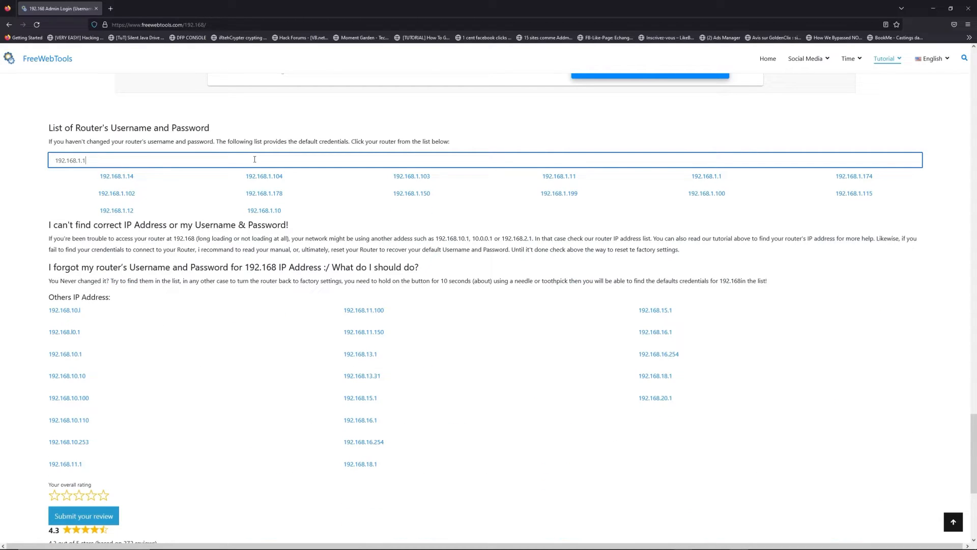
mouse_move(770, 179)
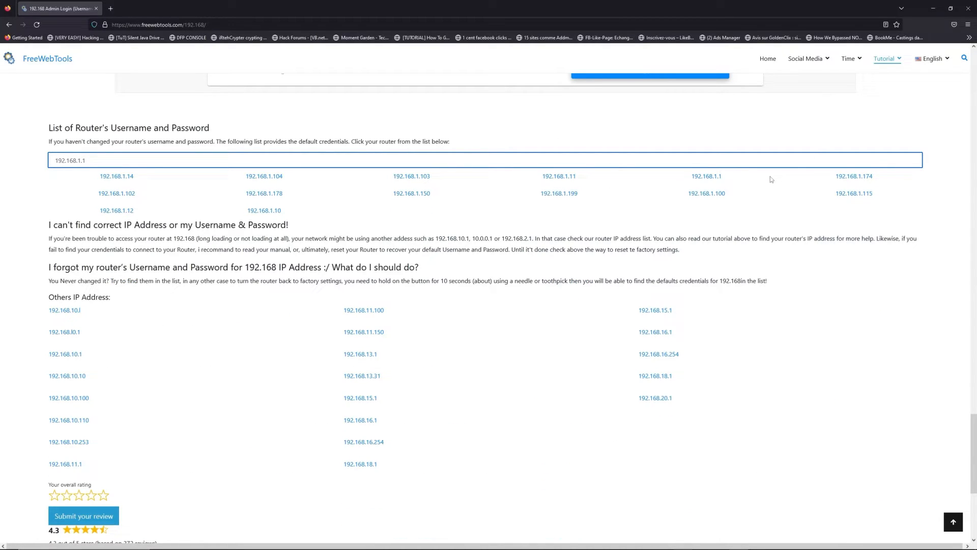
click(706, 176)
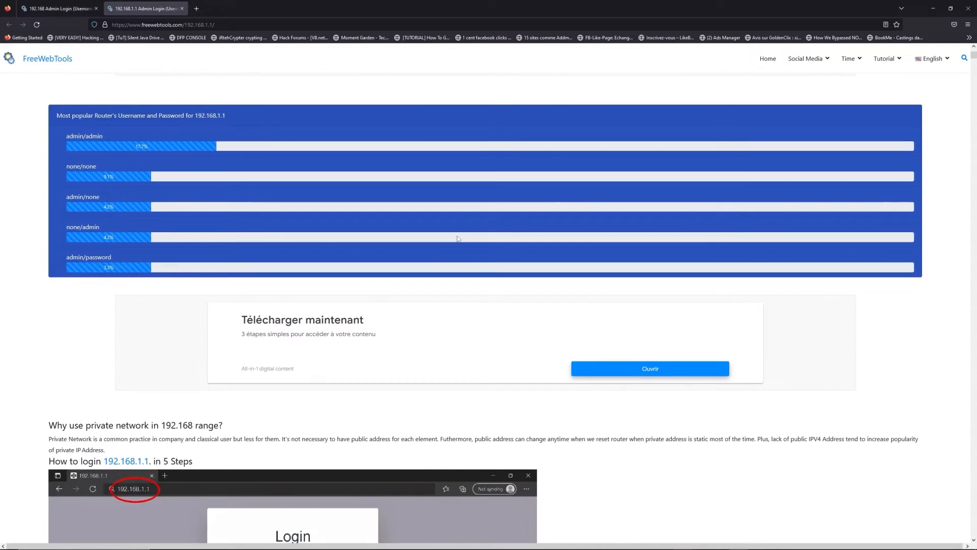
scroll(down, 3)
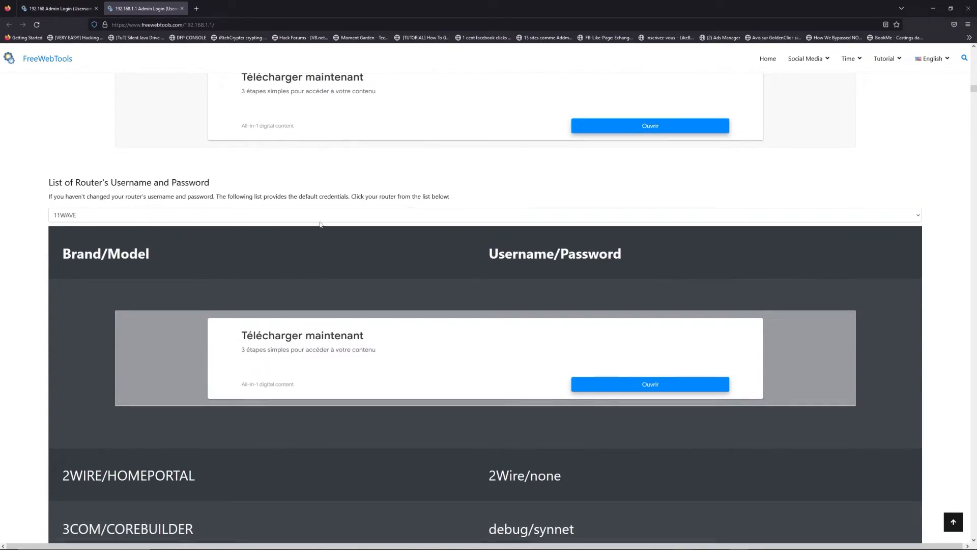
click(483, 215)
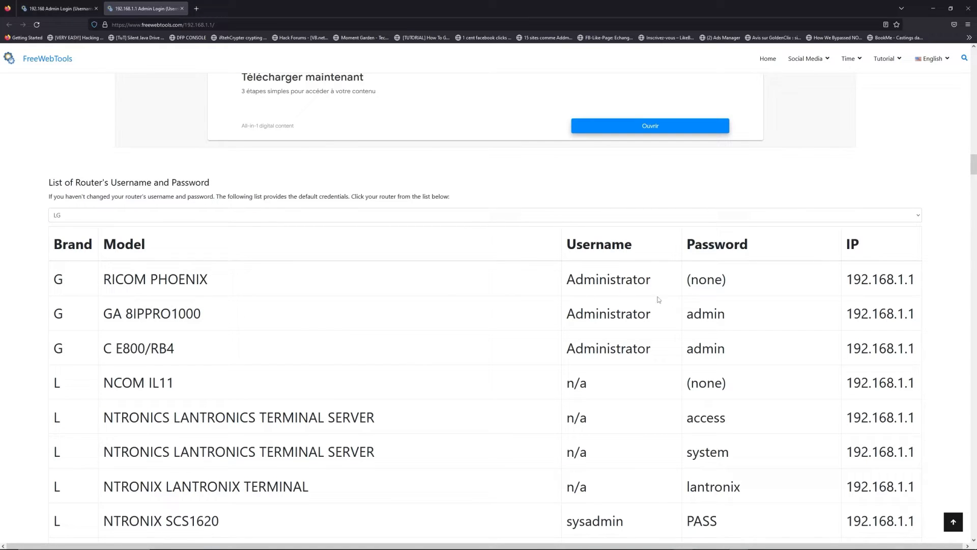
scroll(down, 3)
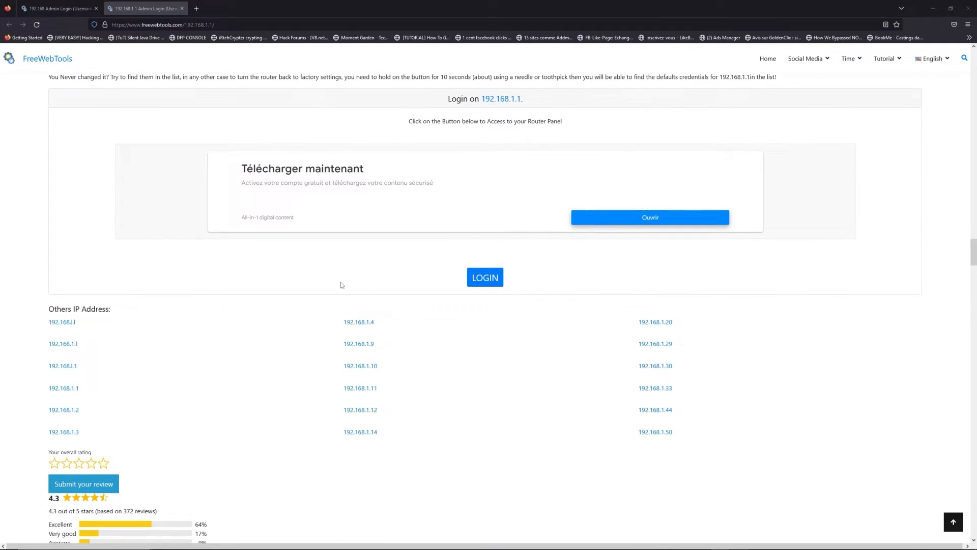
mouse_move(485, 277)
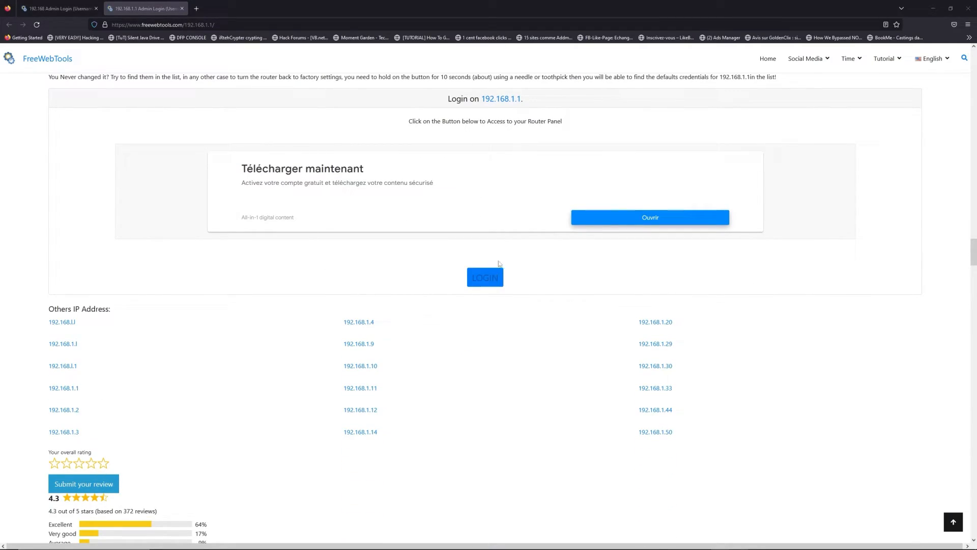
click(484, 277)
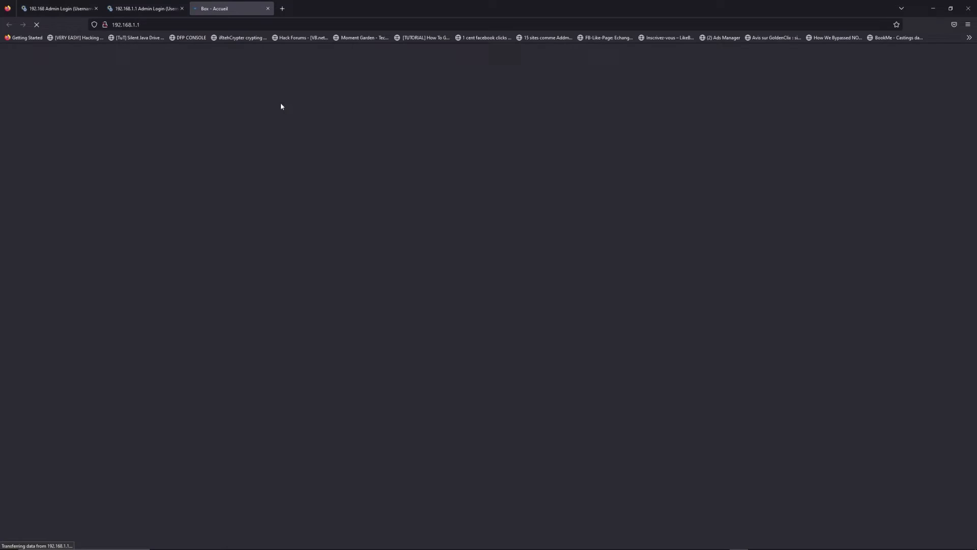